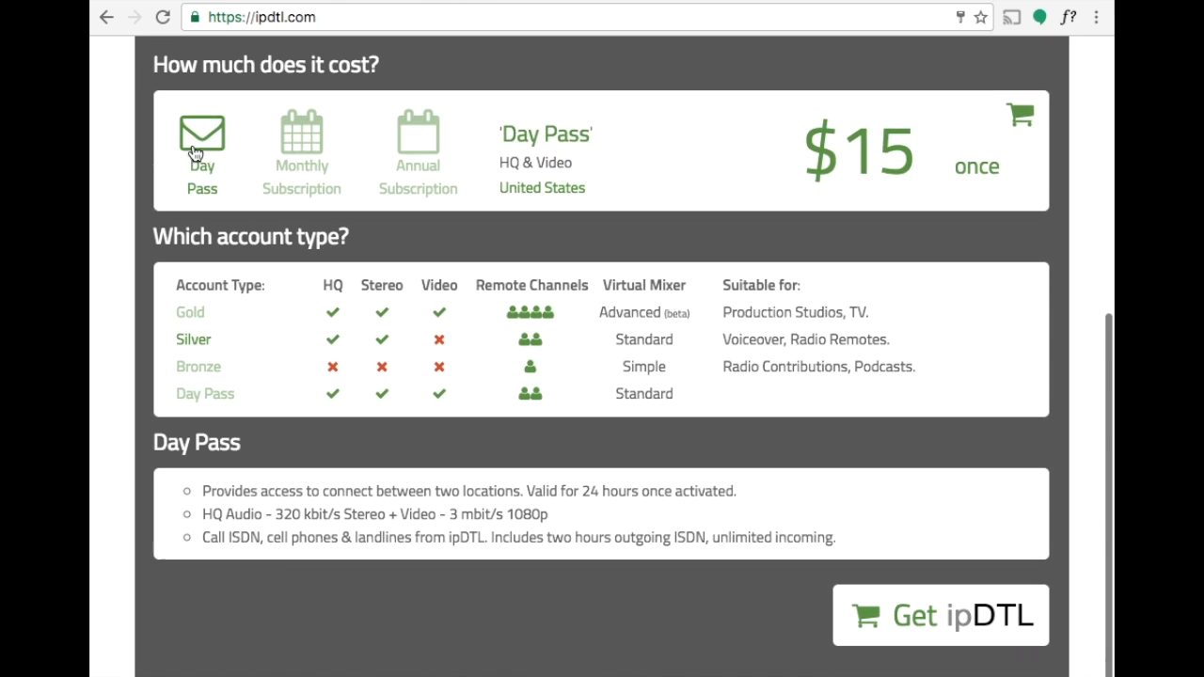
{"action": "mouse_move", "coordinate": [956, 619]}
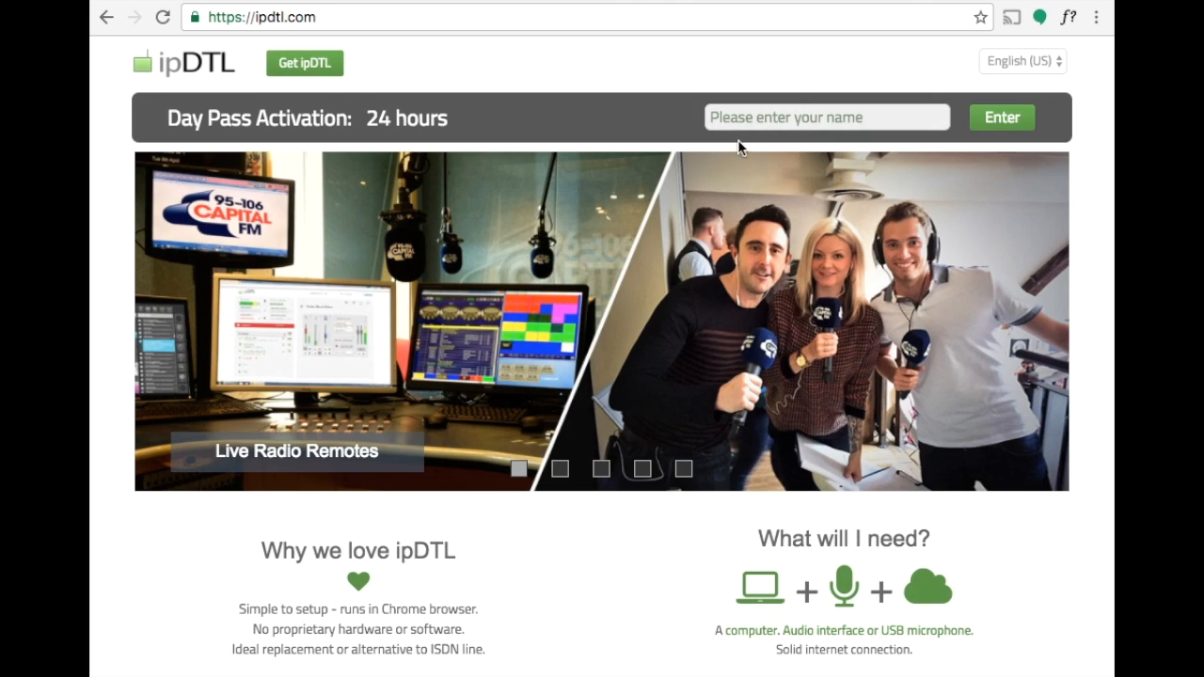
- Enter the name 'K' and activate the 24-hour Day Pass to open the studio app
{"action": "type", "text": "K"}
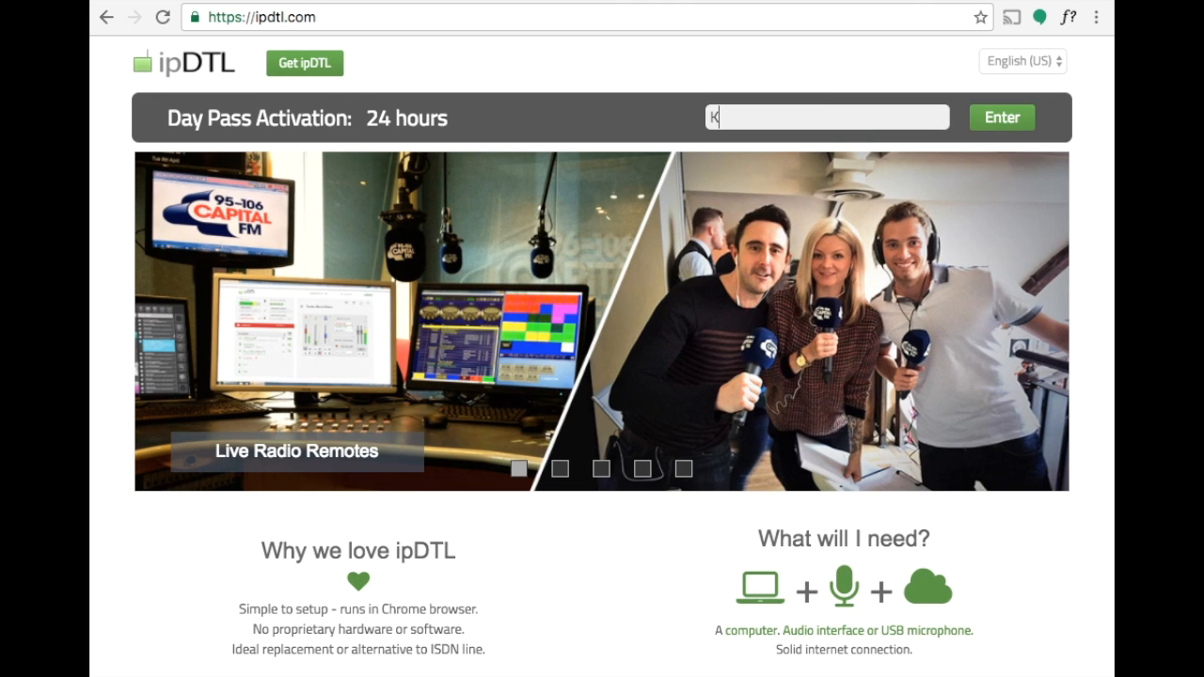
{"action": "left_click", "coordinate": [1001, 117]}
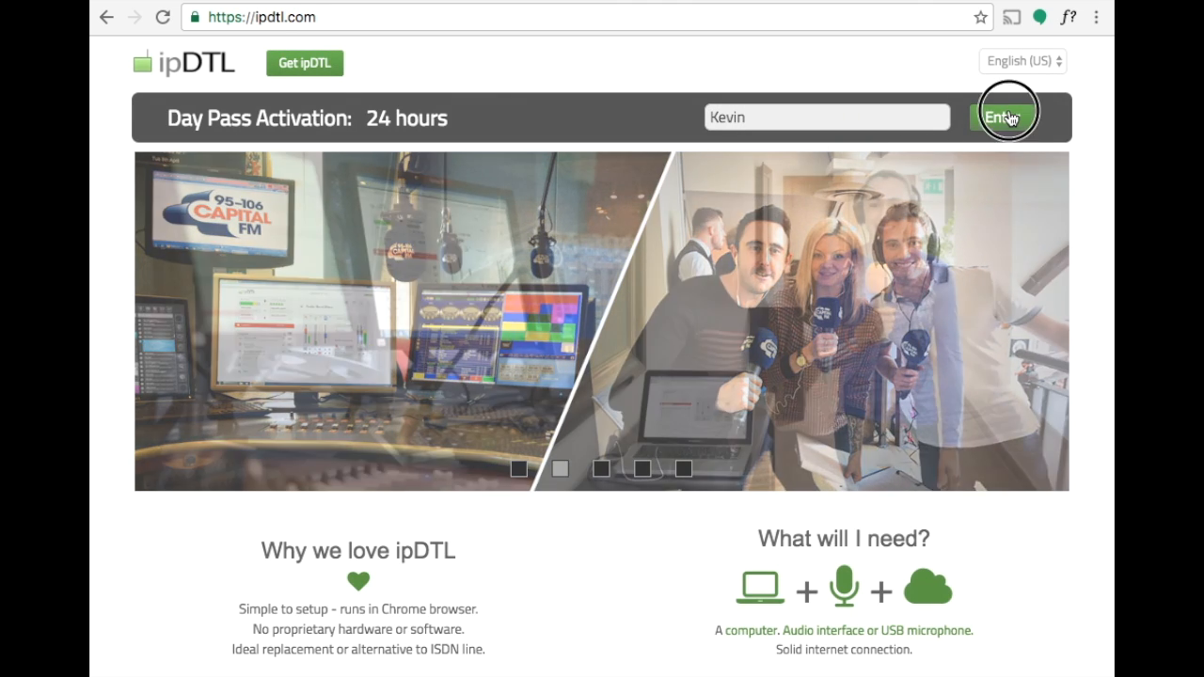
{"action": "left_click", "coordinate": [1005, 116]}
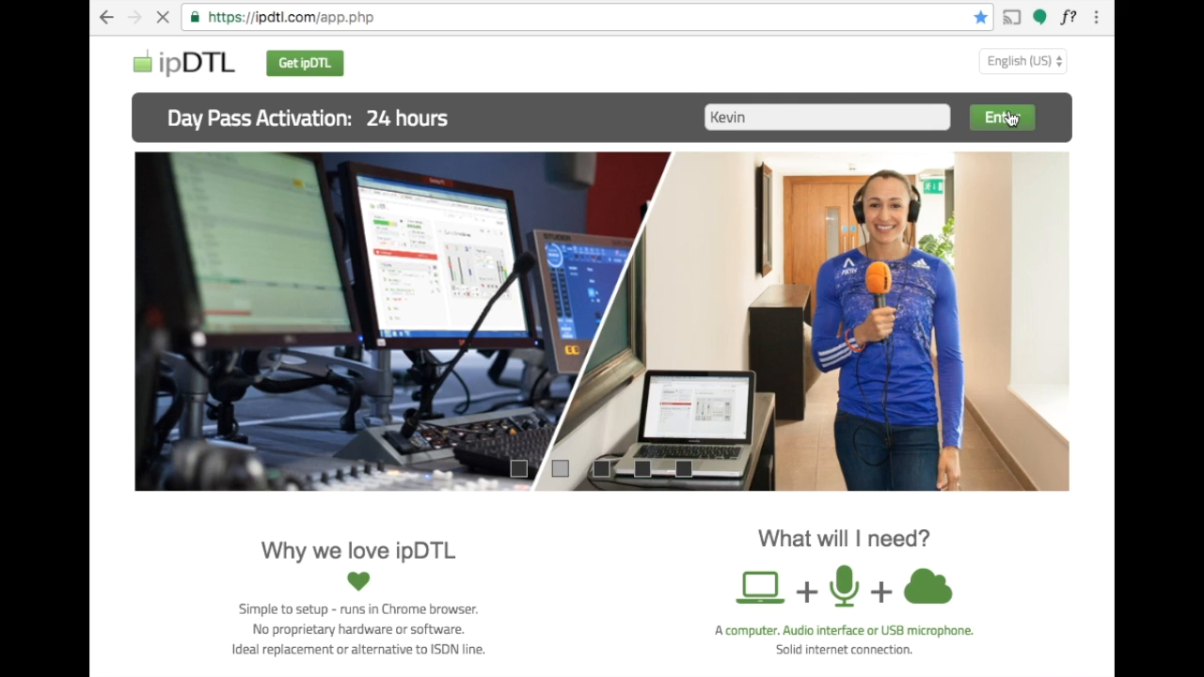
{"action": "left_click", "coordinate": [1001, 117]}
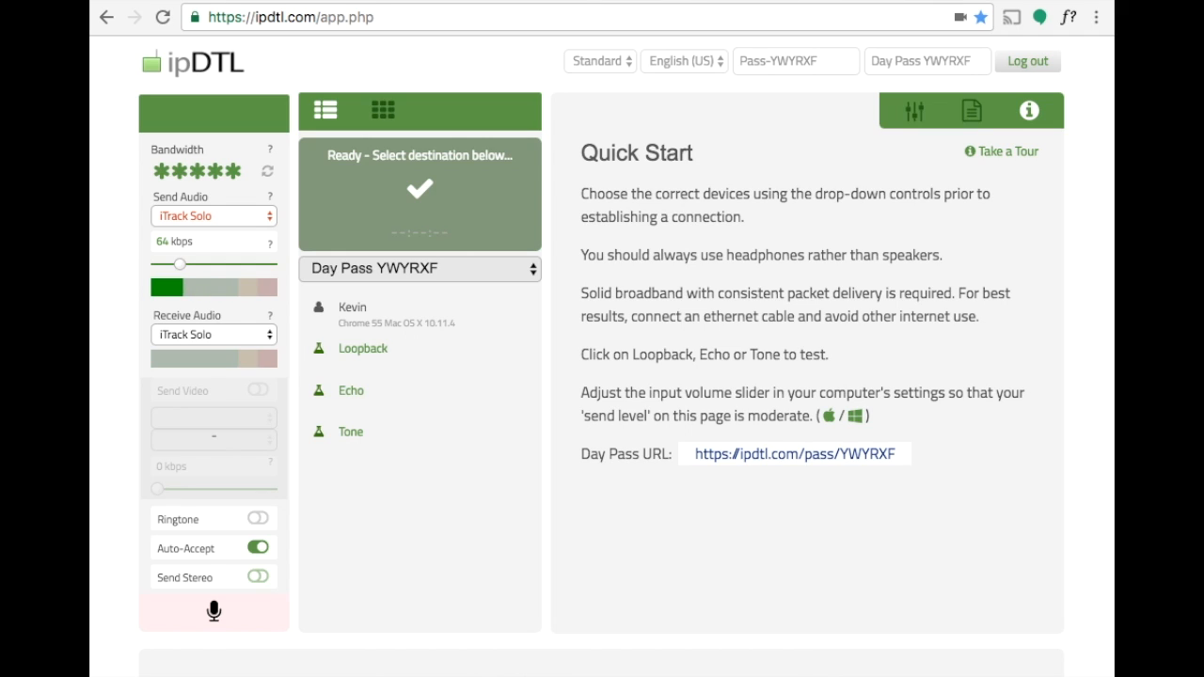
{"action": "mouse_move", "coordinate": [338, 323]}
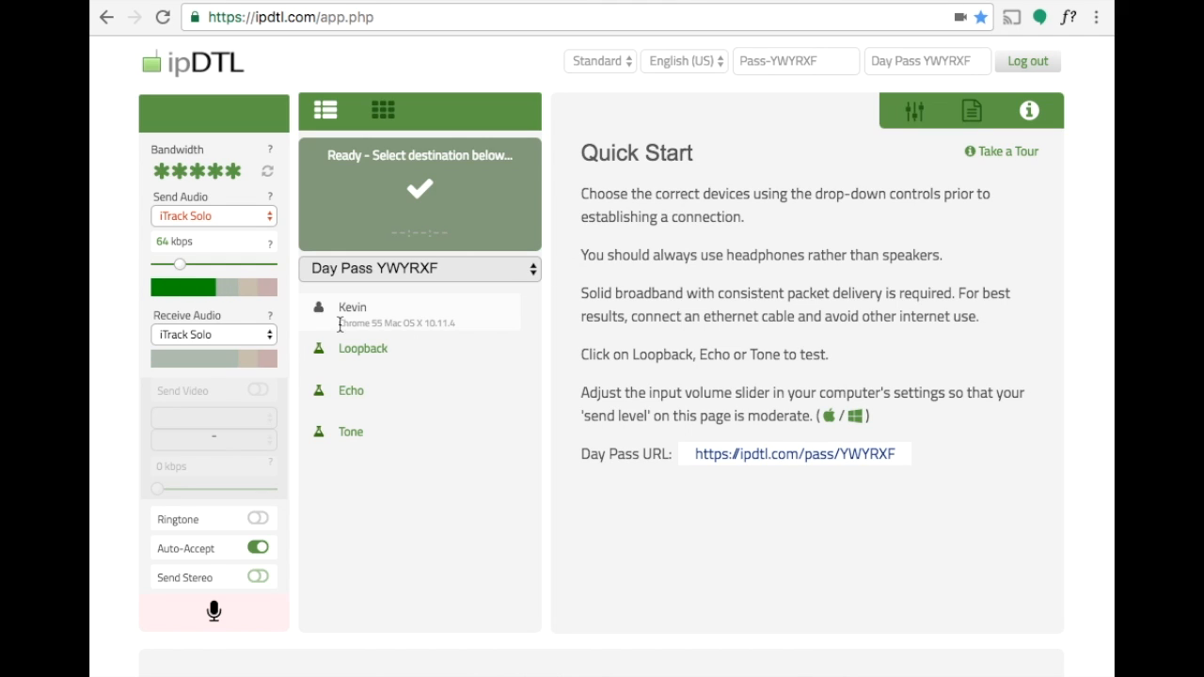
{"action": "mouse_move", "coordinate": [399, 337]}
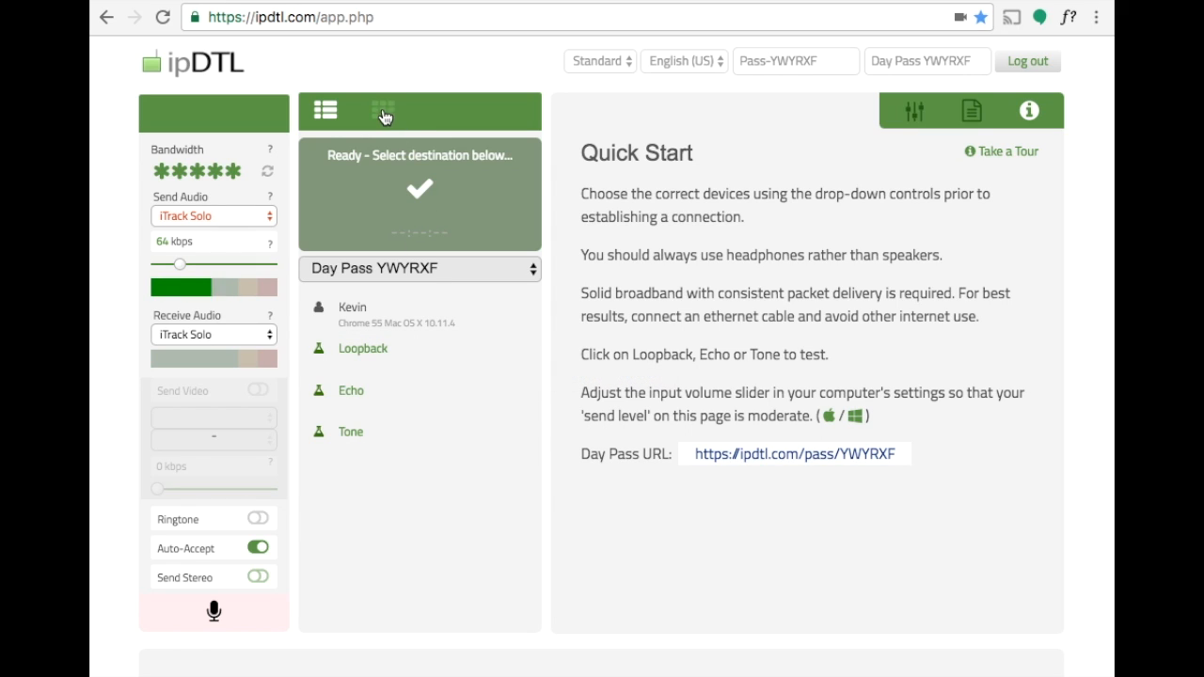
- Set ISDN settings to country code USA +1 with ISDN L2 128 Mono format and confirm
{"action": "left_click", "coordinate": [384, 109]}
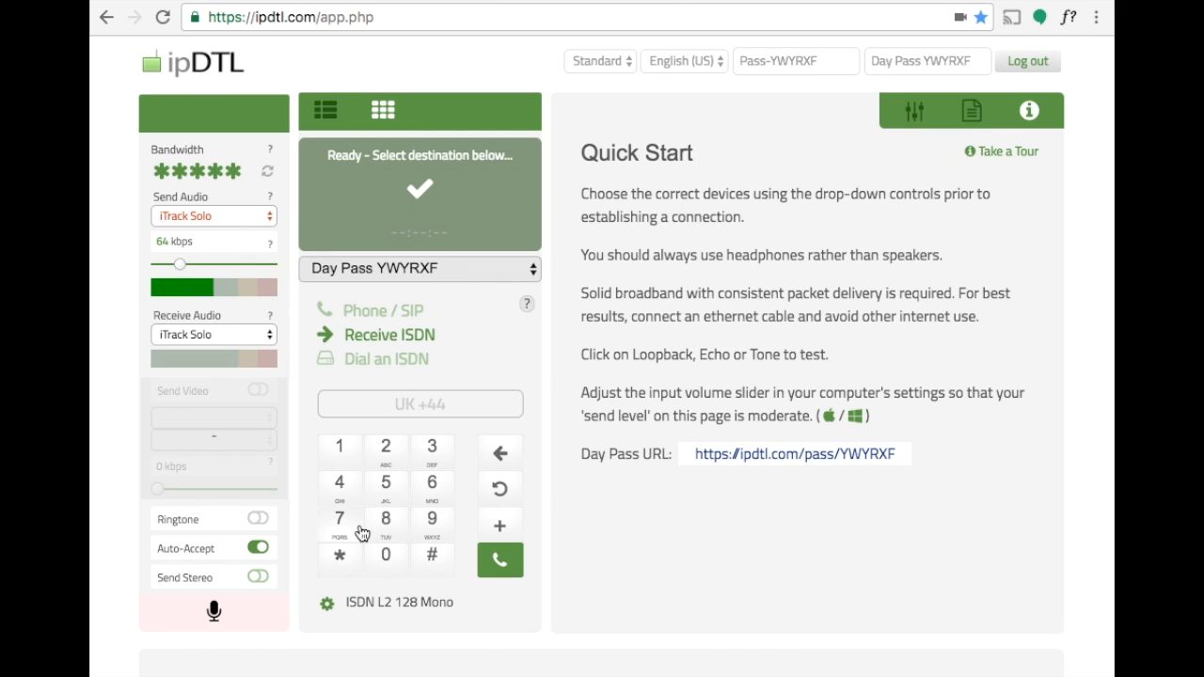
{"action": "left_click", "coordinate": [325, 603]}
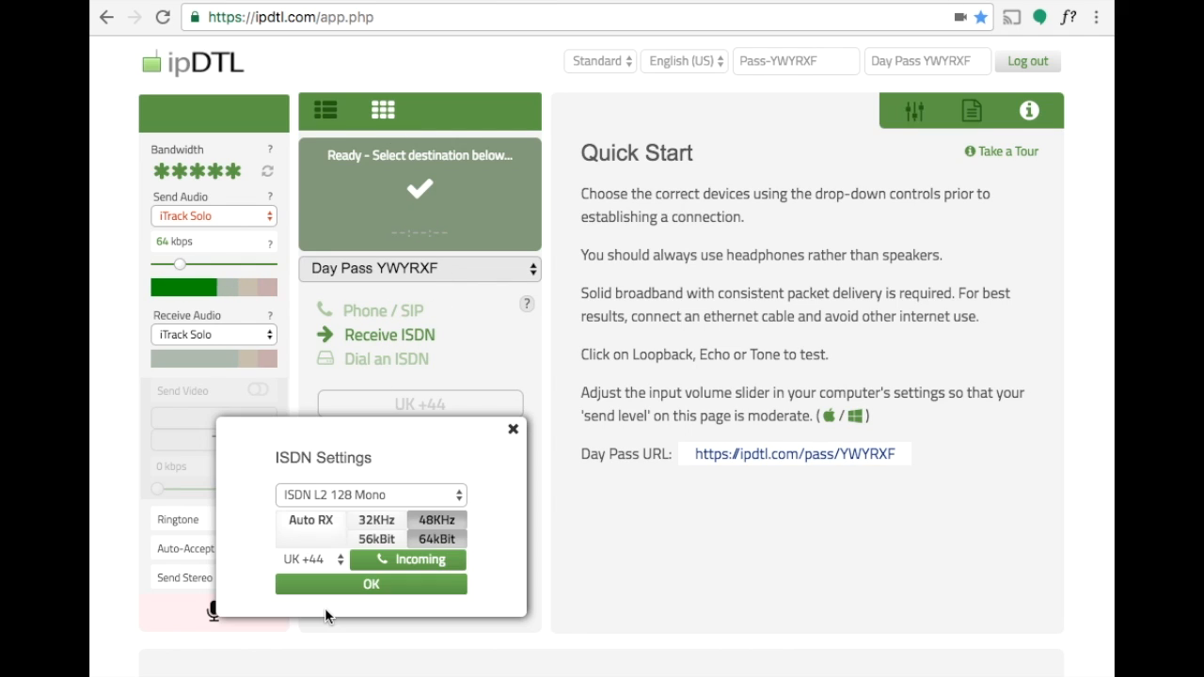
{"action": "mouse_move", "coordinate": [324, 564]}
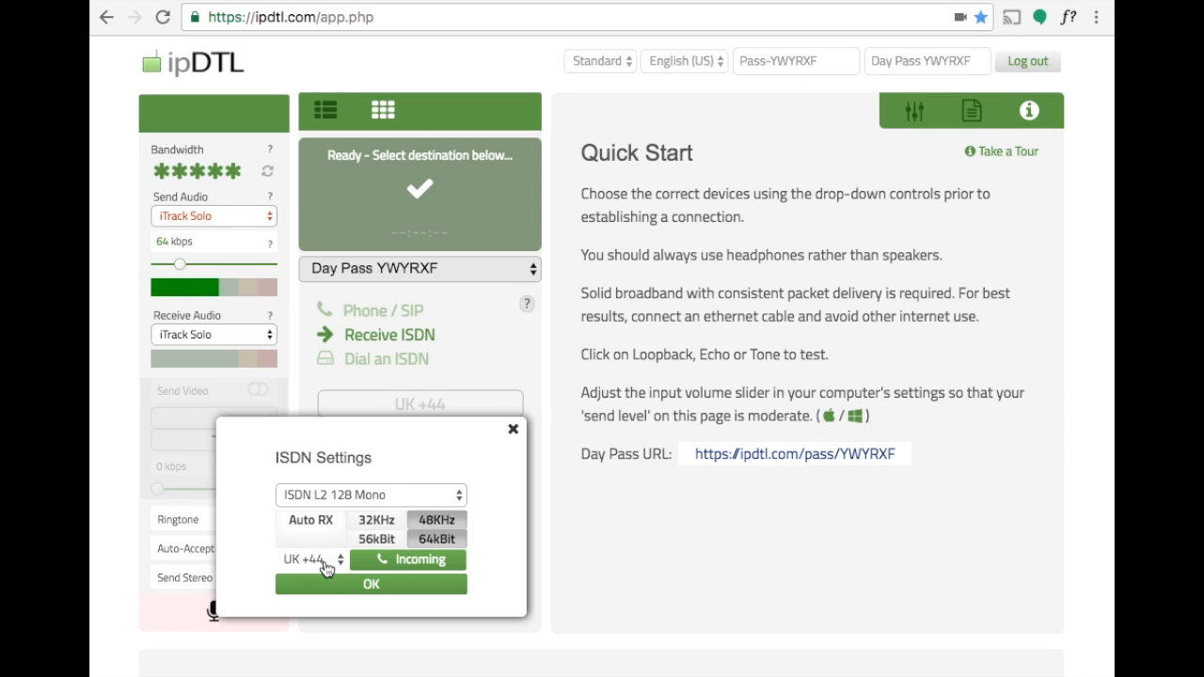
{"action": "left_click", "coordinate": [309, 561]}
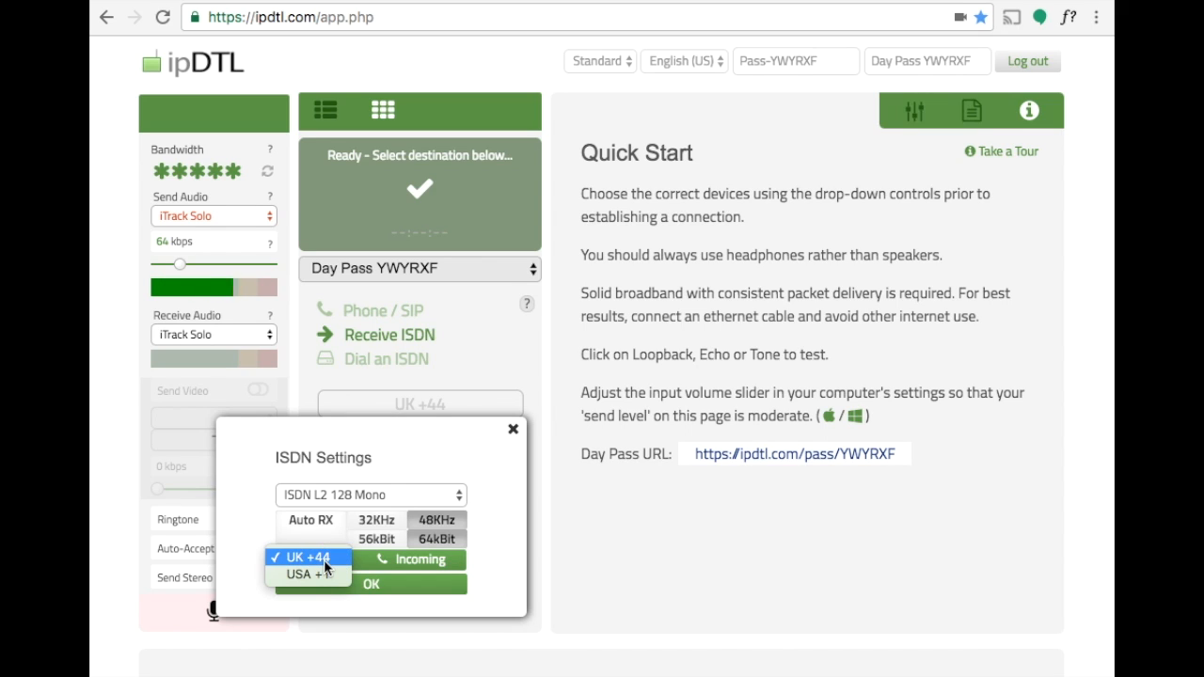
{"action": "left_click", "coordinate": [309, 574]}
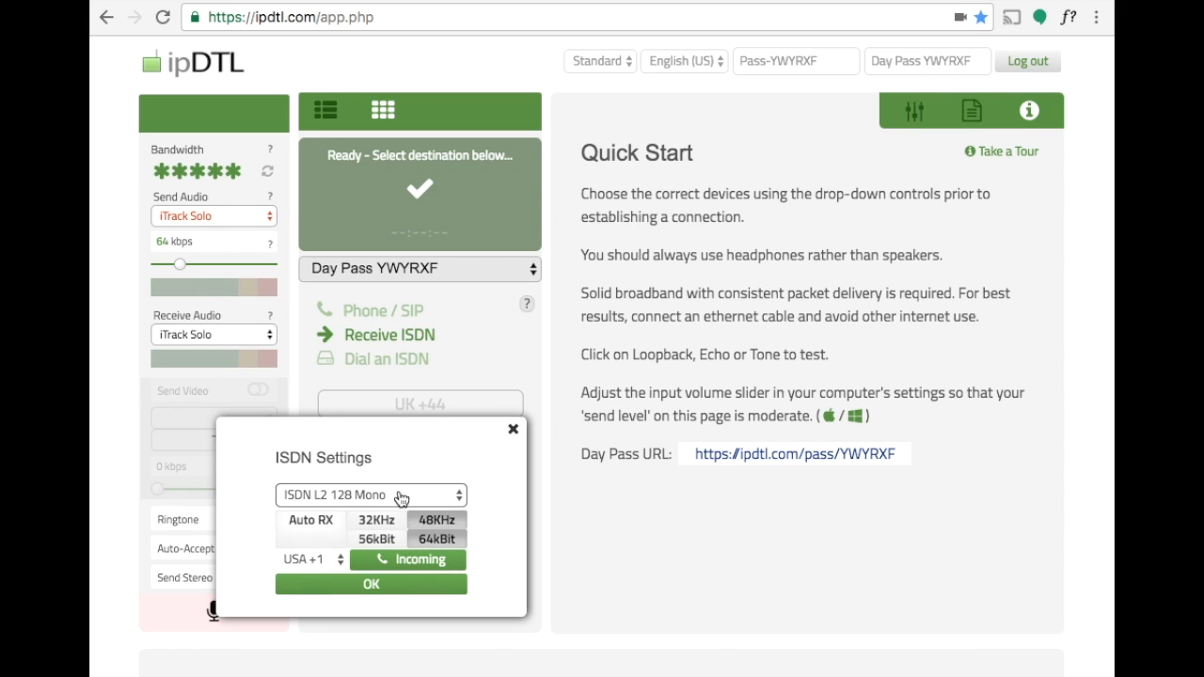
{"action": "left_click", "coordinate": [369, 495]}
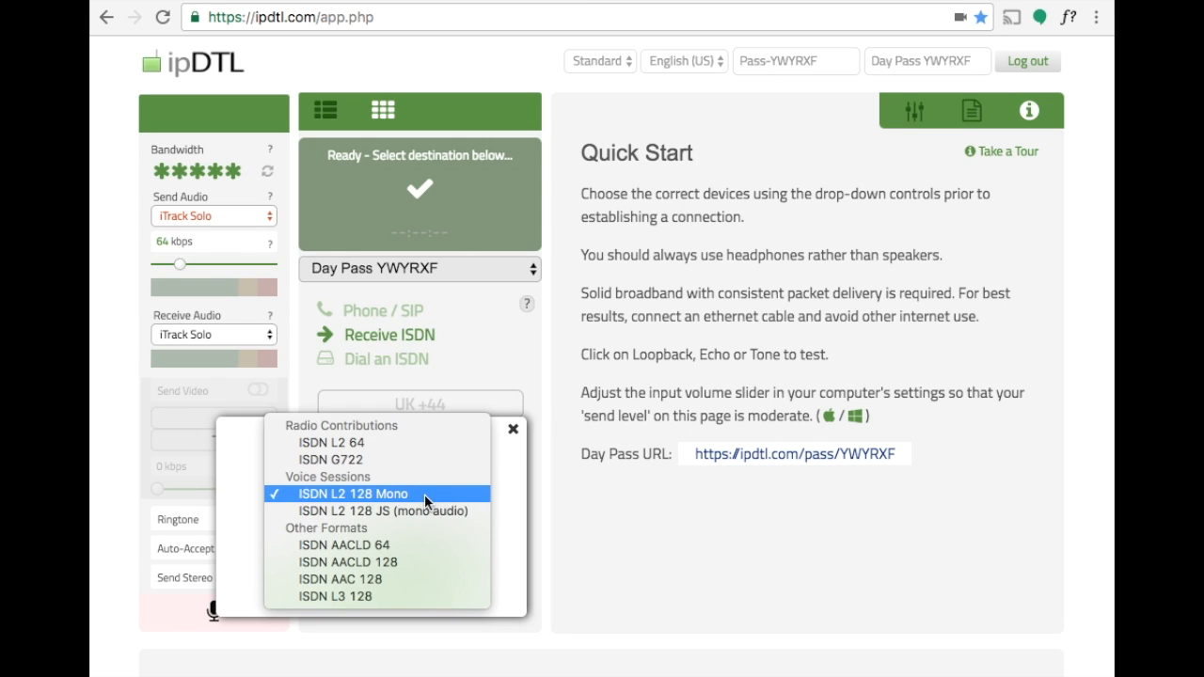
{"action": "left_click", "coordinate": [359, 493]}
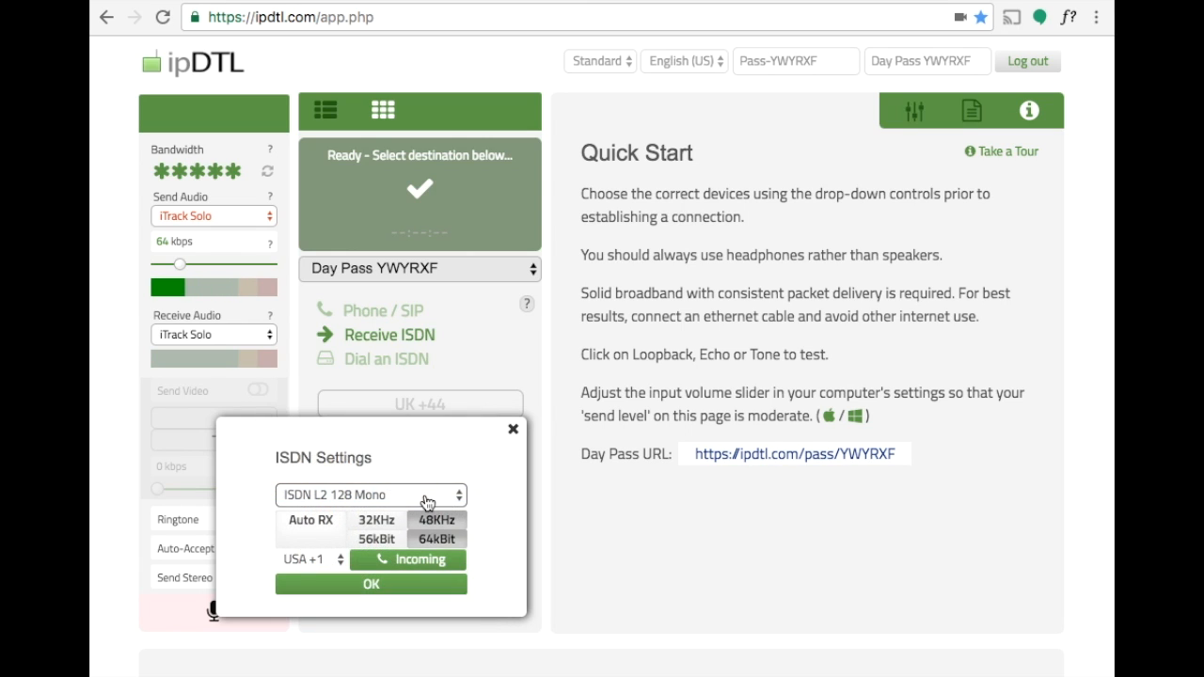
{"action": "left_click", "coordinate": [371, 583]}
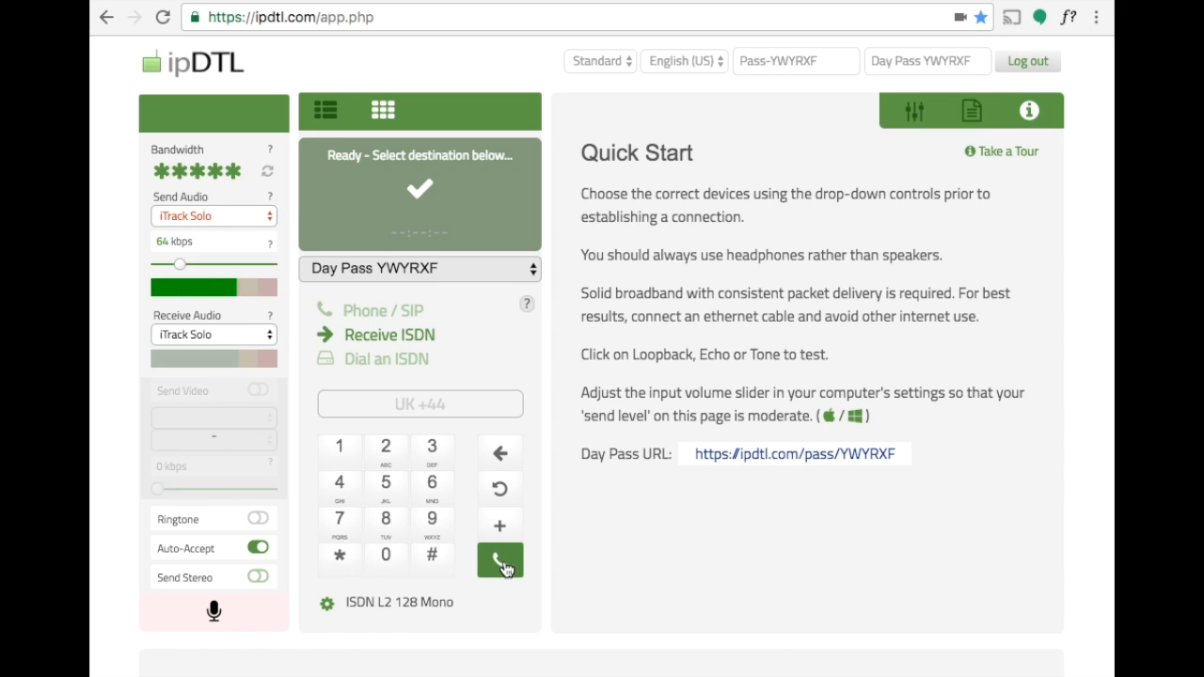
- Start a Receive ISDN session, answer the call and dismiss the dial-in numbers notice
{"action": "left_click", "coordinate": [501, 560]}
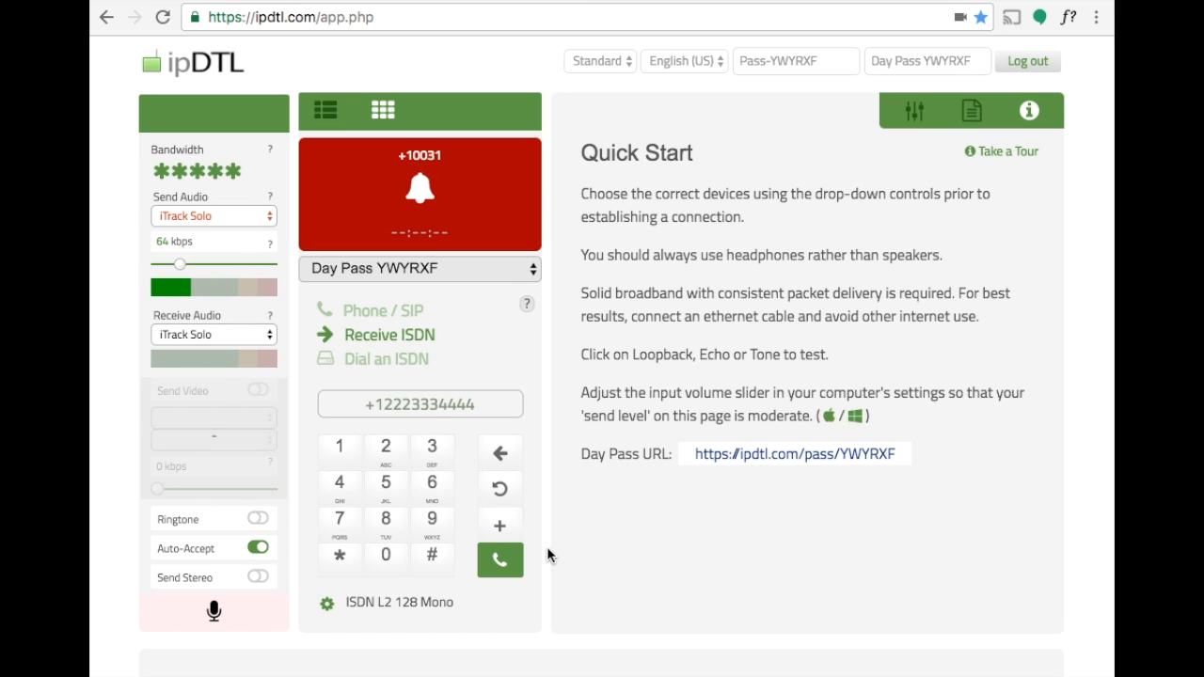
{"action": "left_click", "coordinate": [501, 561]}
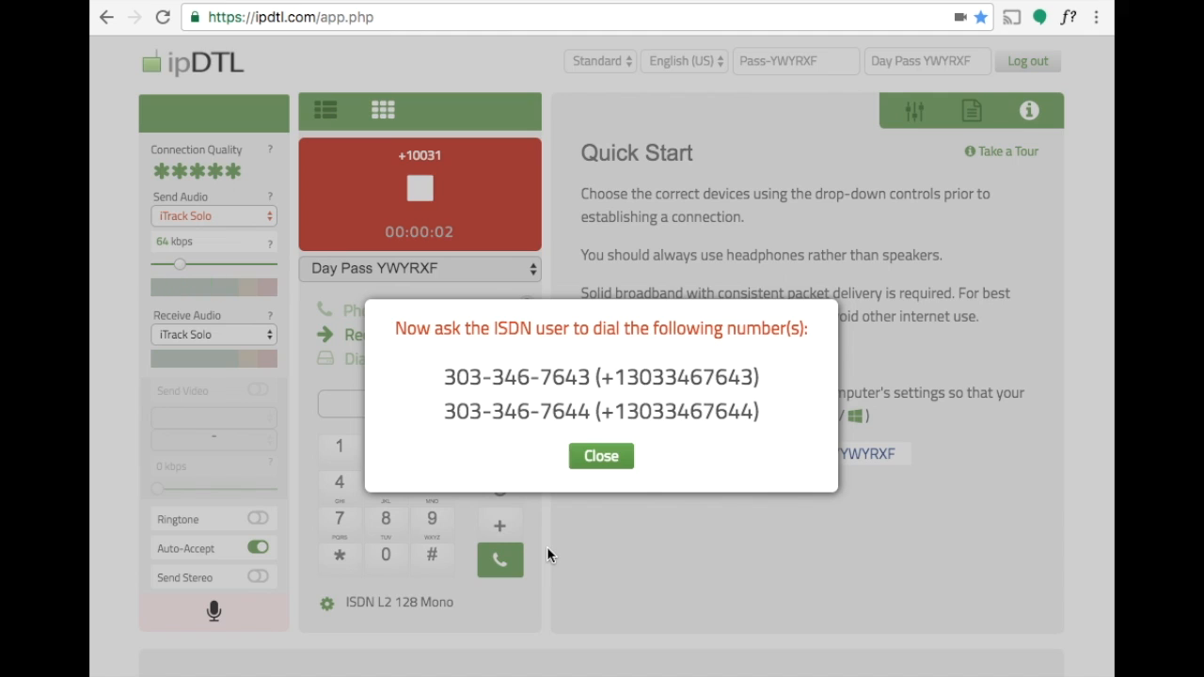
{"action": "mouse_move", "coordinate": [601, 458]}
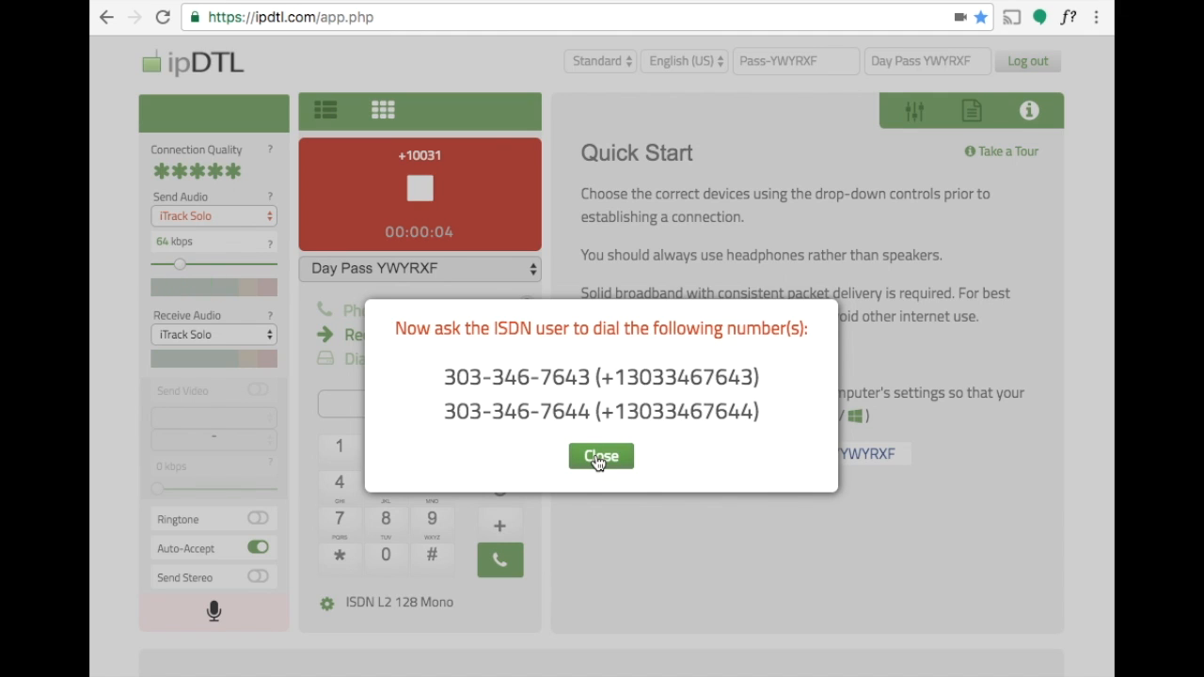
{"action": "left_click", "coordinate": [600, 458]}
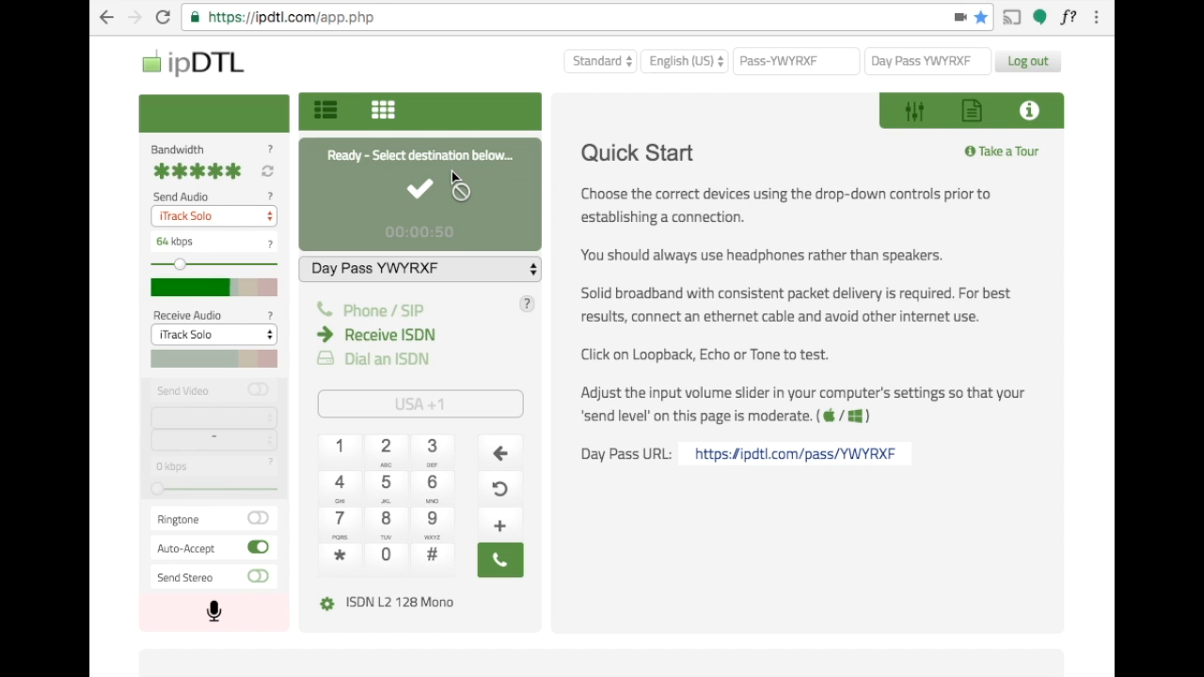
{"action": "left_click", "coordinate": [384, 359]}
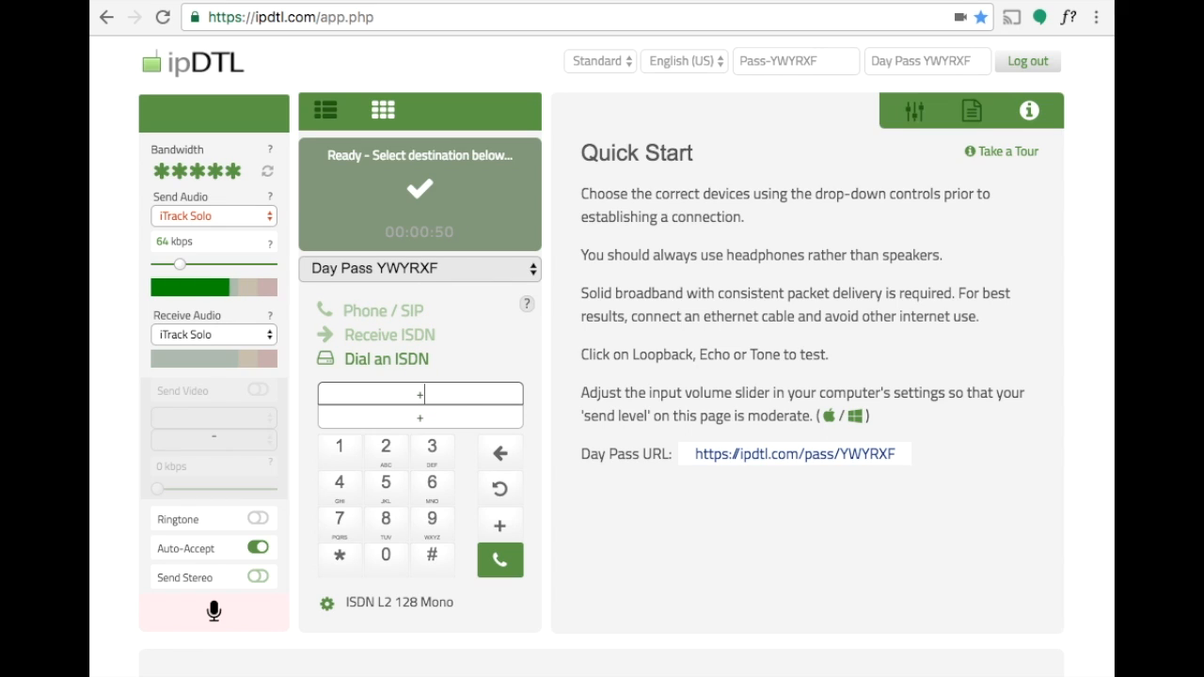
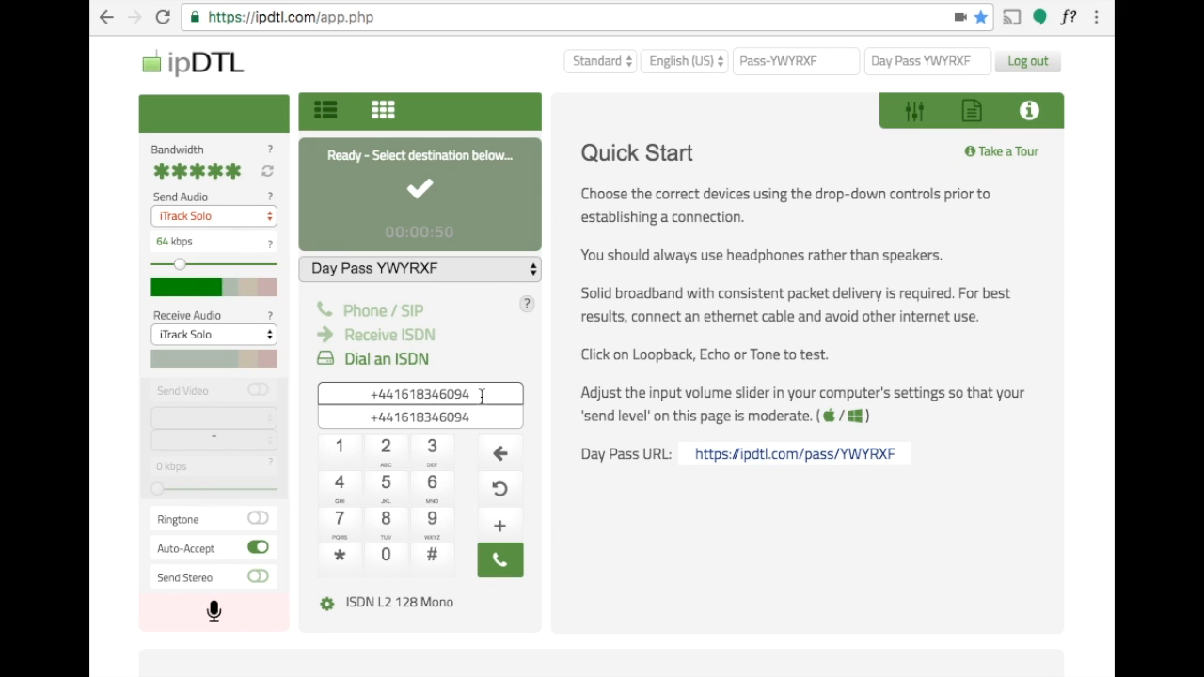
{"action": "left_click", "coordinate": [500, 561]}
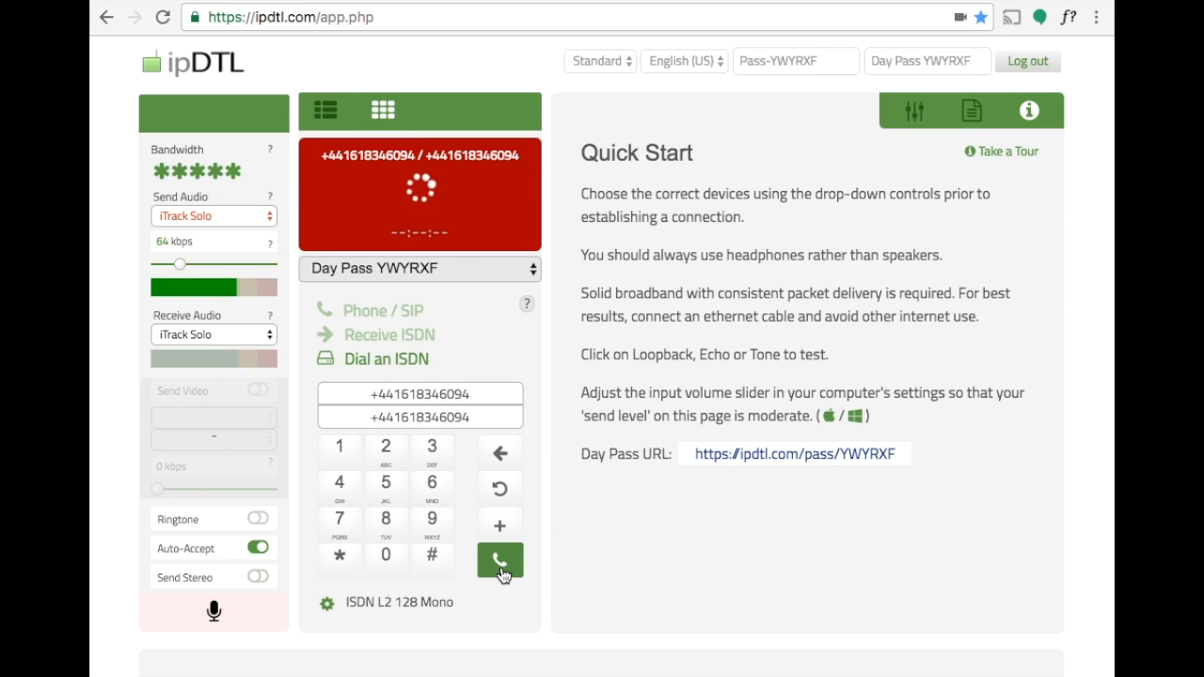
{"action": "left_click", "coordinate": [501, 561]}
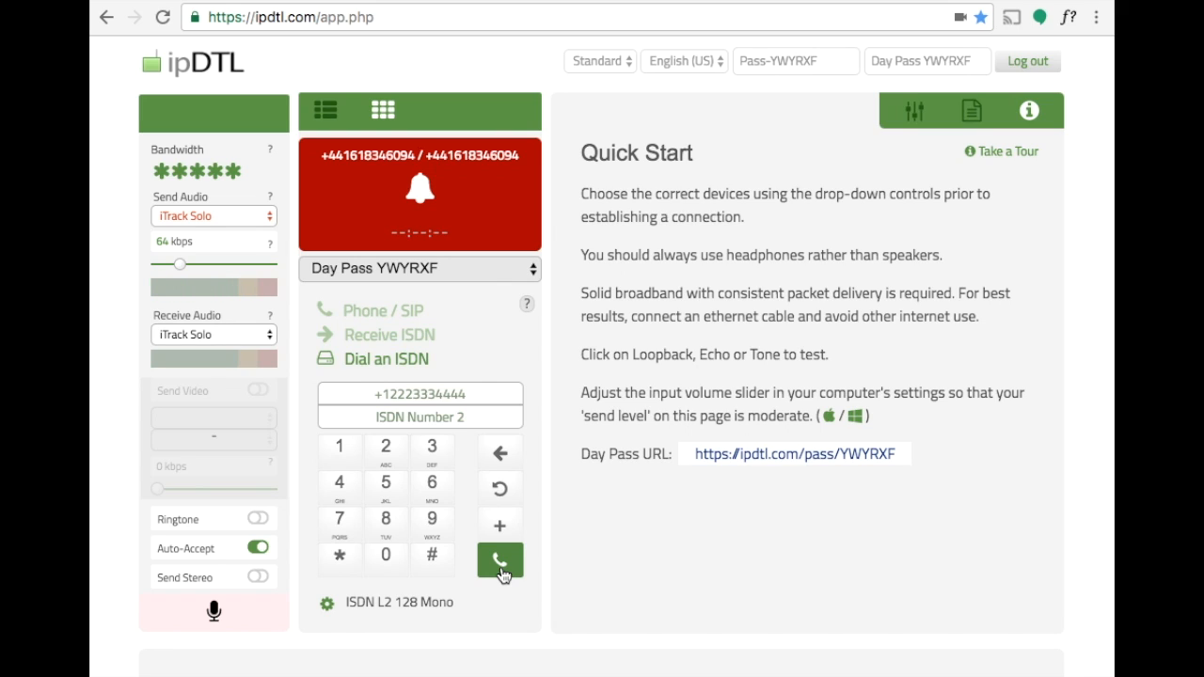
{"action": "left_click", "coordinate": [501, 561]}
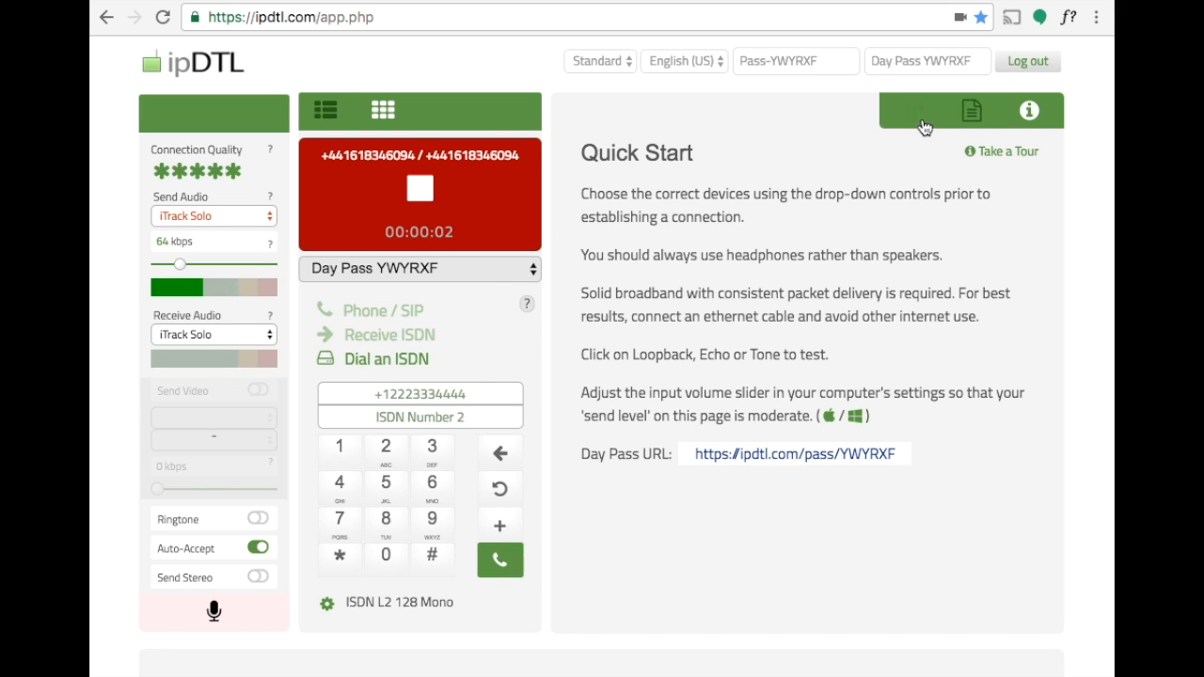
- Open the virtual mixer showing the ISDN call as a channel fader
{"action": "left_click", "coordinate": [915, 109]}
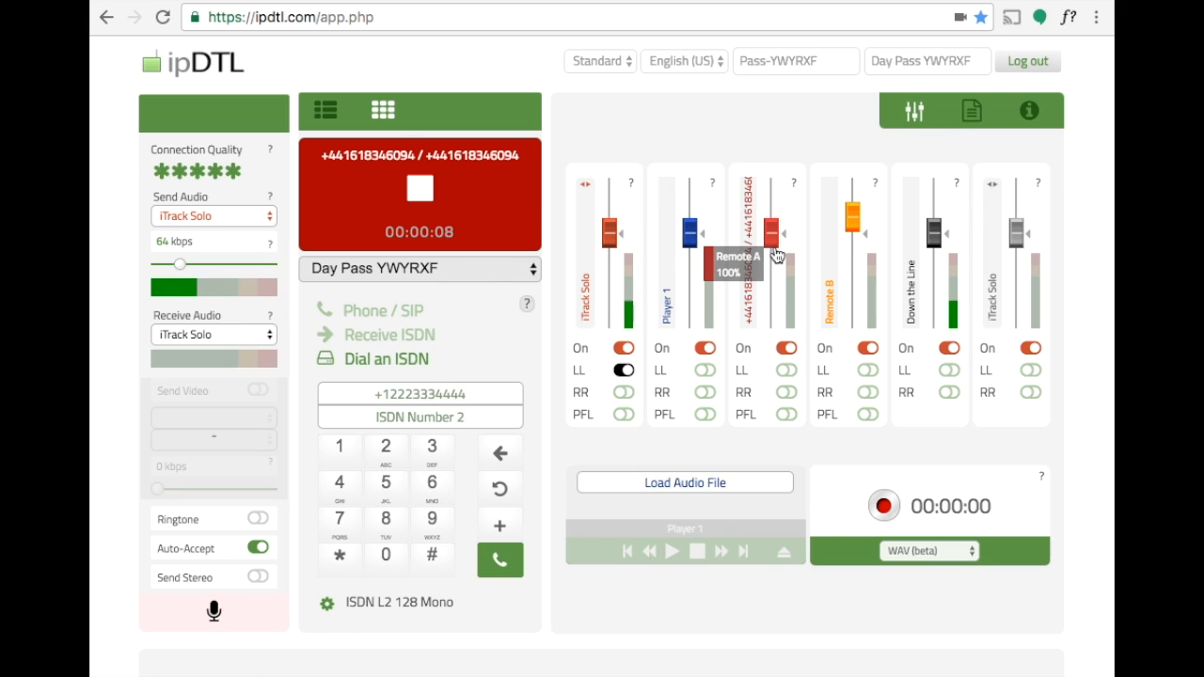
{"action": "mouse_move", "coordinate": [497, 207]}
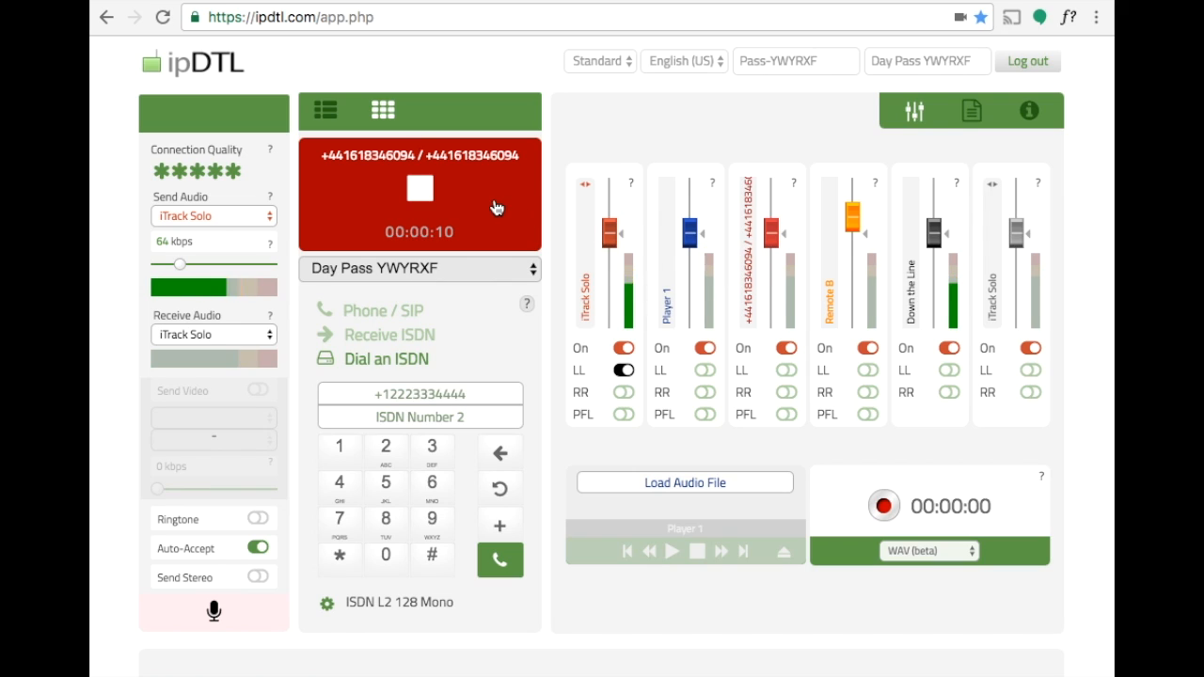